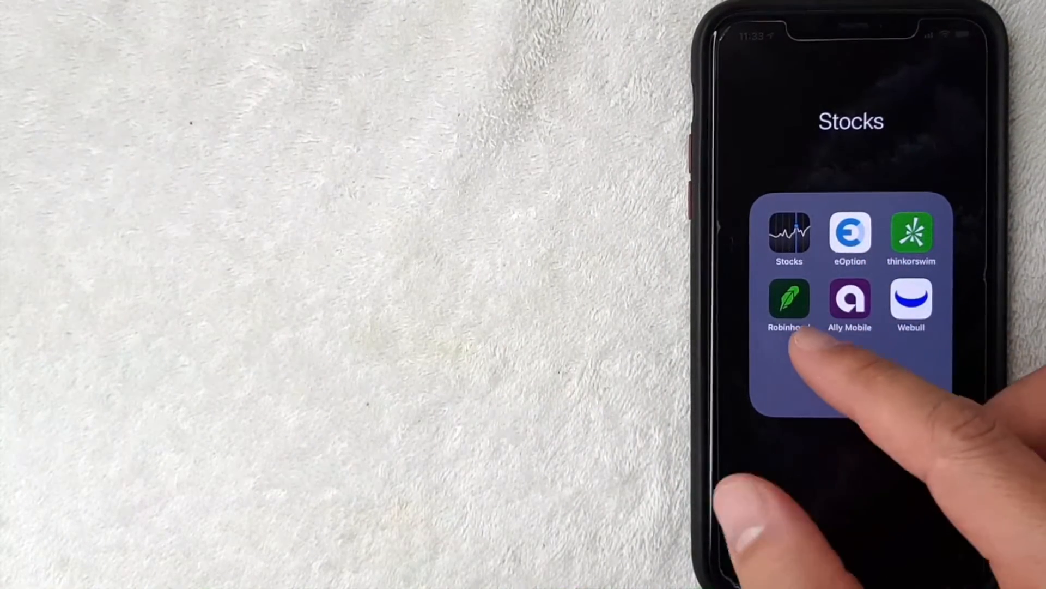
Launch Robinhood from the Stocks folder, landing on the Investing home with $521.42.
{"action": "left_click", "coordinate": [790, 304]}
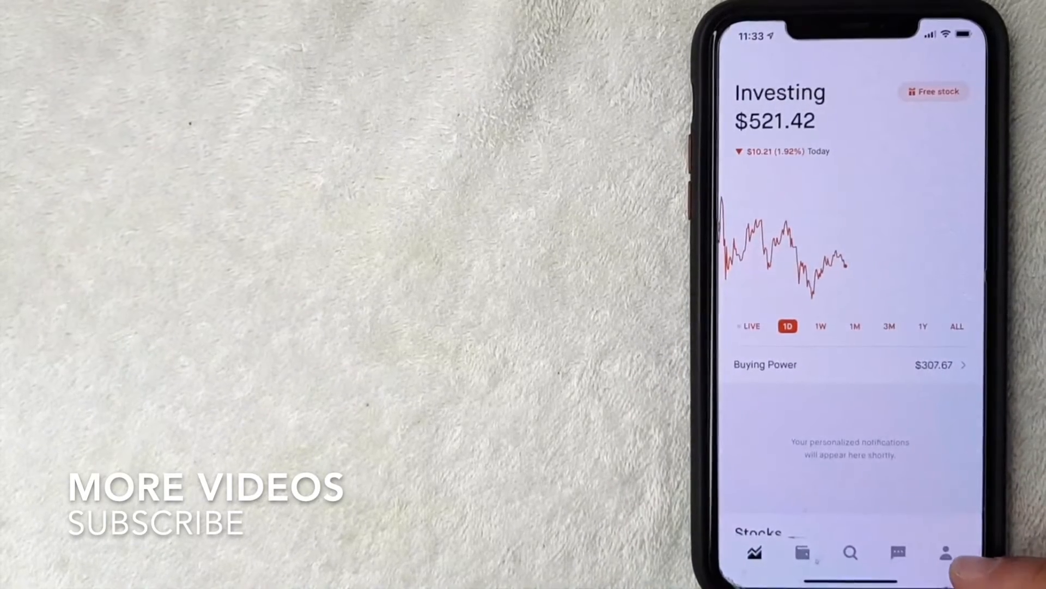
Go to the account page and scroll to reveal the Settings option.
{"action": "left_click", "coordinate": [945, 552]}
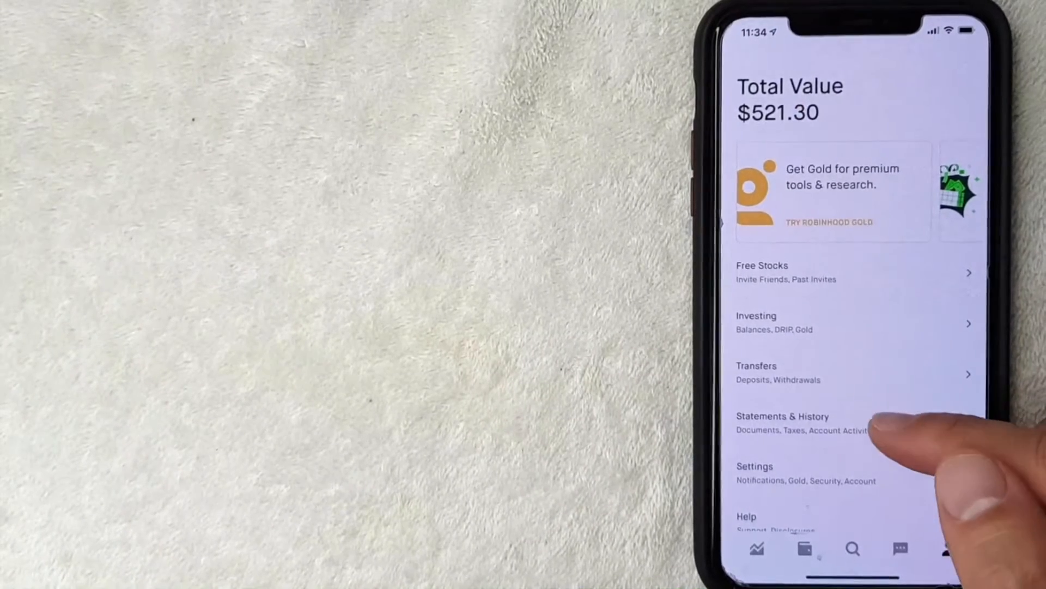
{"action": "scroll", "scroll_direction": "up", "scroll_amount": 3}
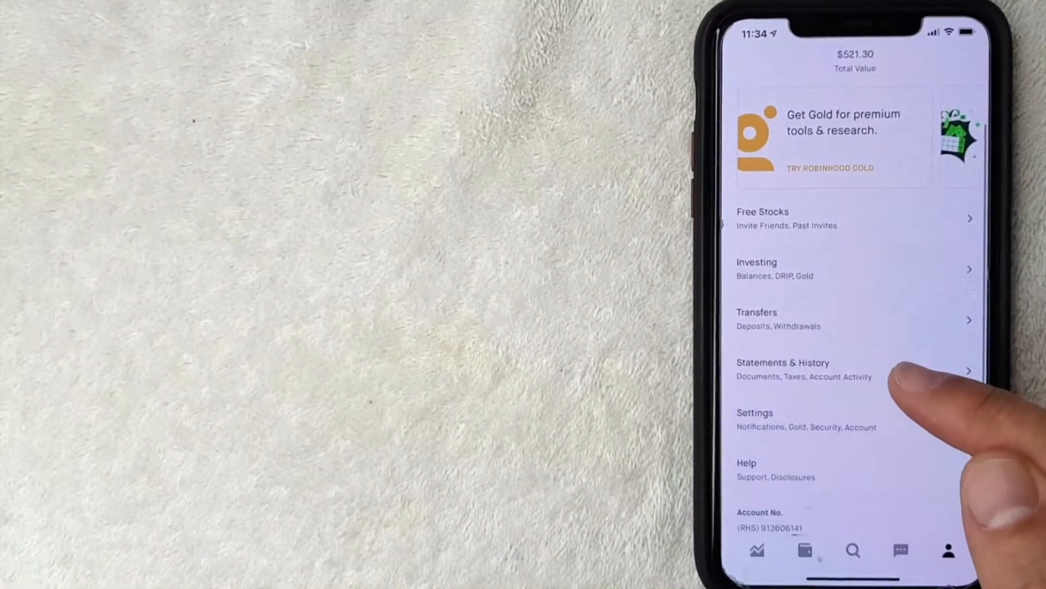
{"action": "scroll", "scroll_direction": "down", "scroll_amount": 3}
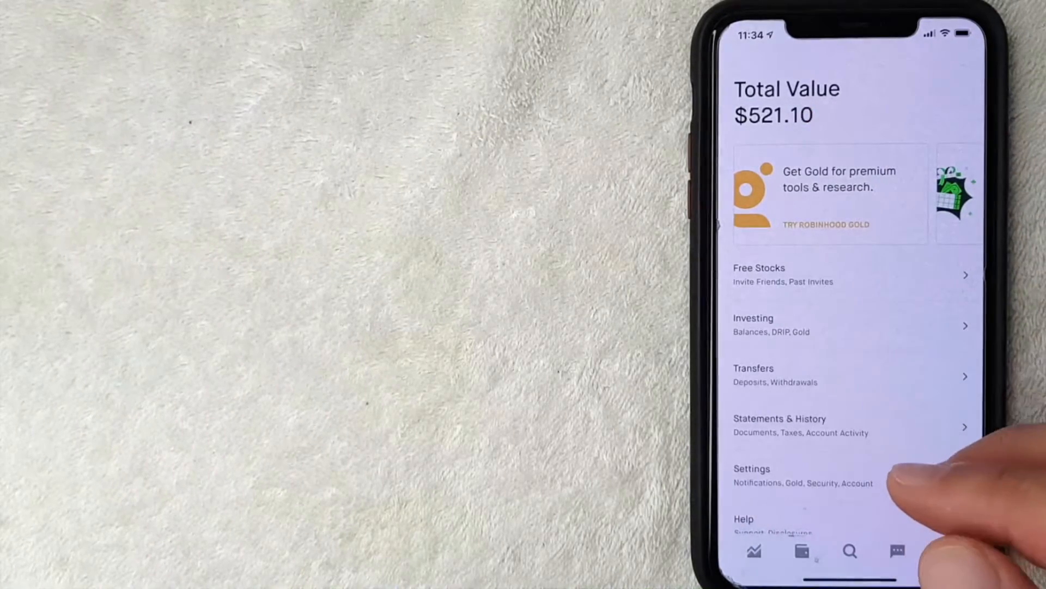
{"action": "mouse_move", "coordinate": [934, 333]}
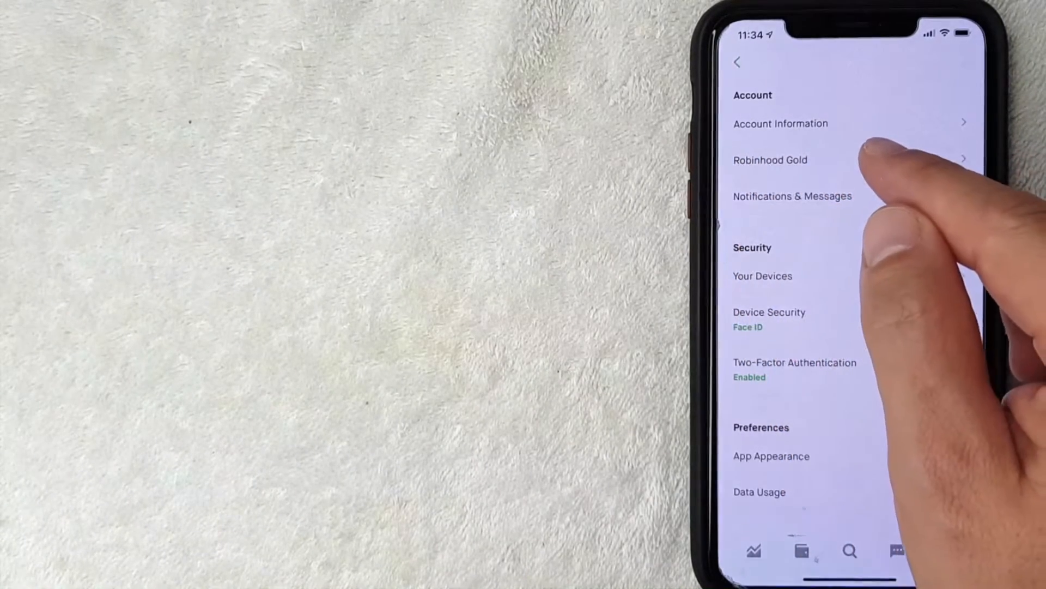
Navigate through Account Information to the Update Password form.
{"action": "left_click", "coordinate": [780, 123]}
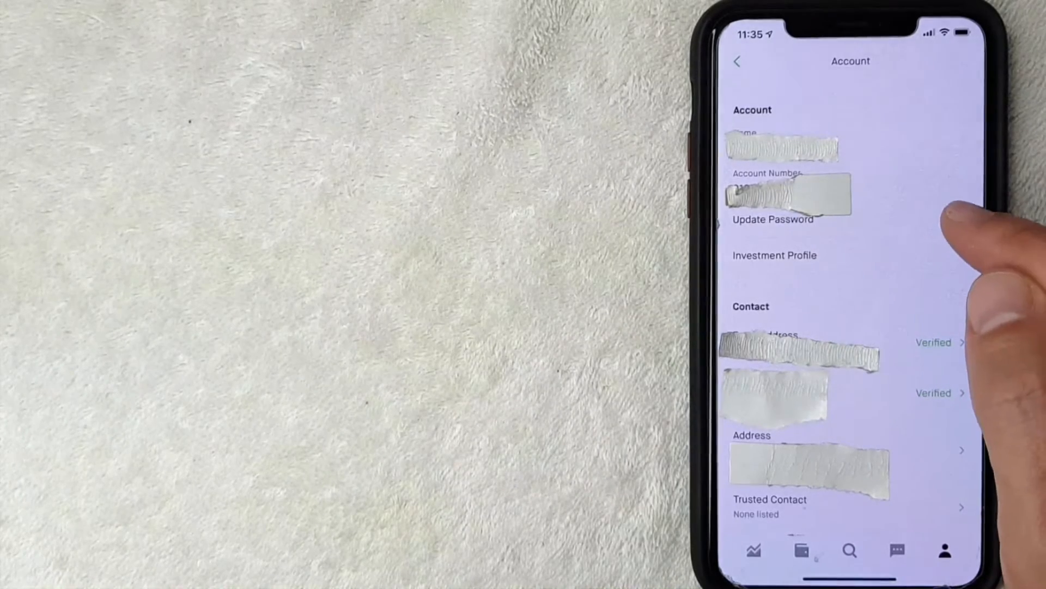
{"action": "left_click", "coordinate": [772, 219]}
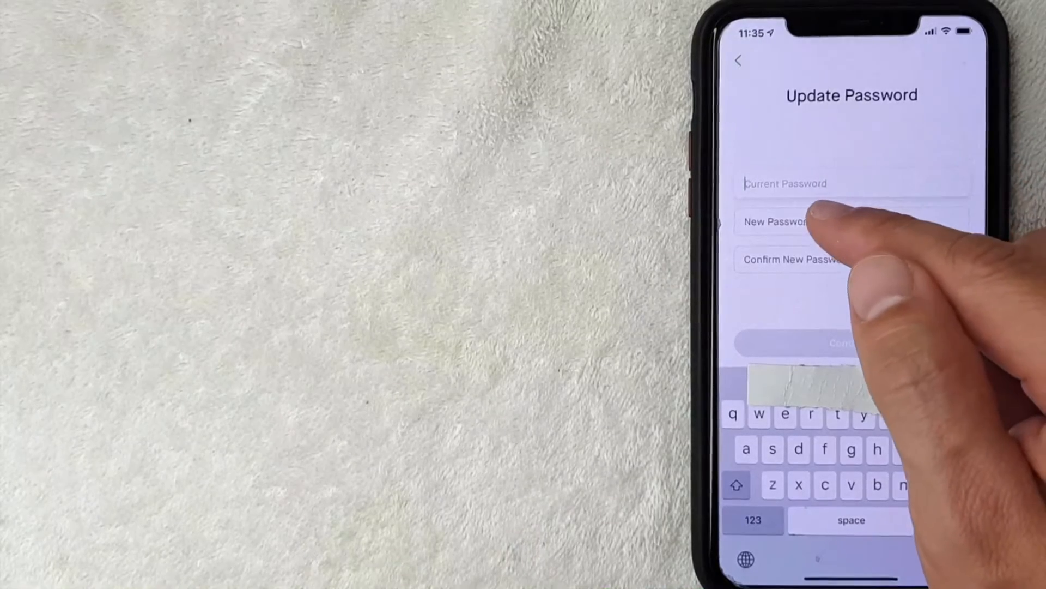
Enter current and new passwords and continue, confirming Password Updated on the welcome screen.
{"action": "left_click", "coordinate": [778, 223]}
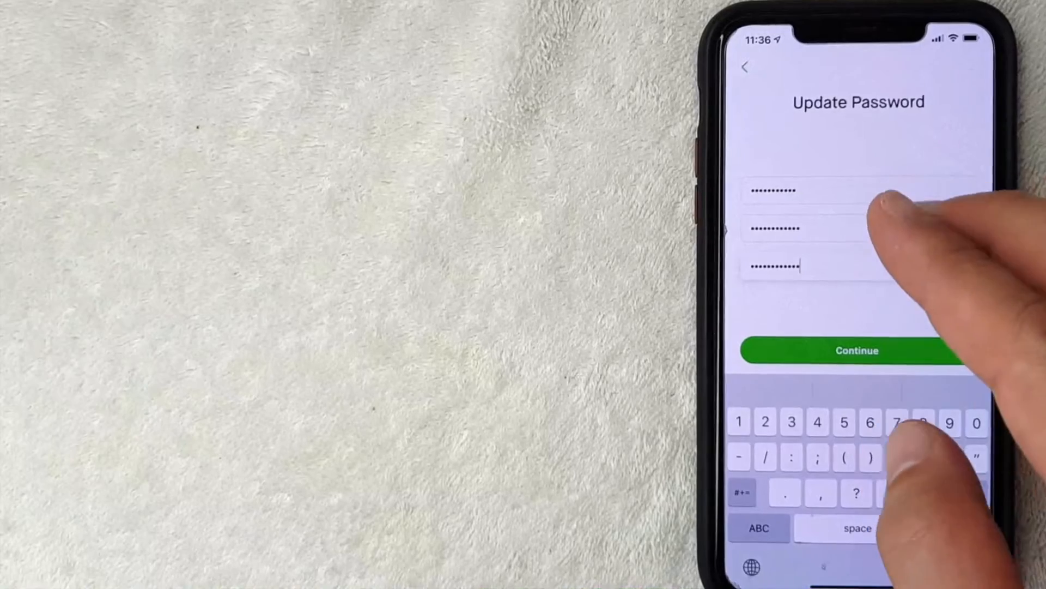
{"action": "left_click", "coordinate": [857, 349]}
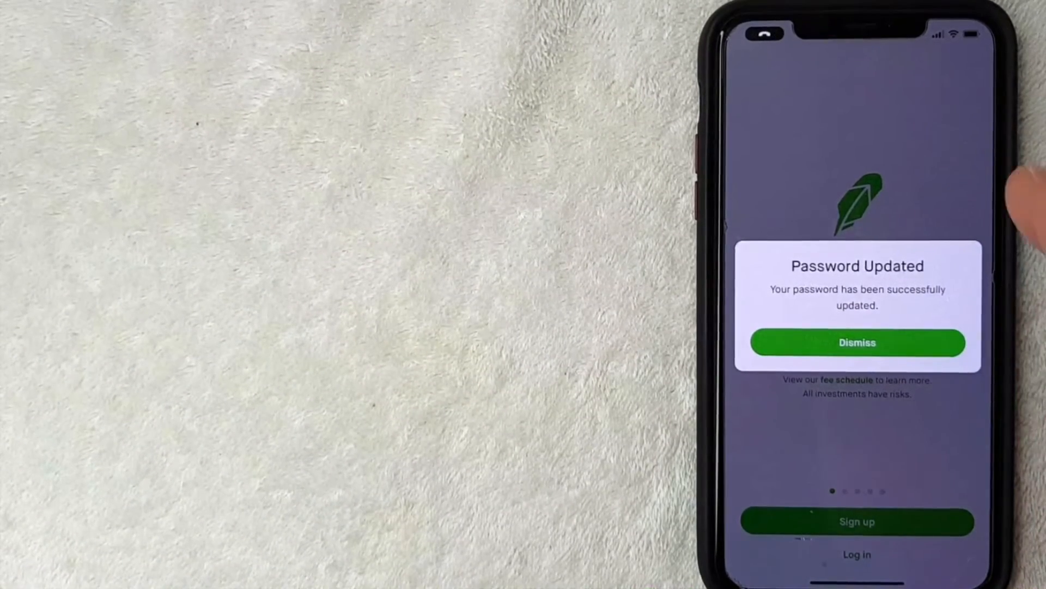
{"action": "mouse_move", "coordinate": [1014, 467]}
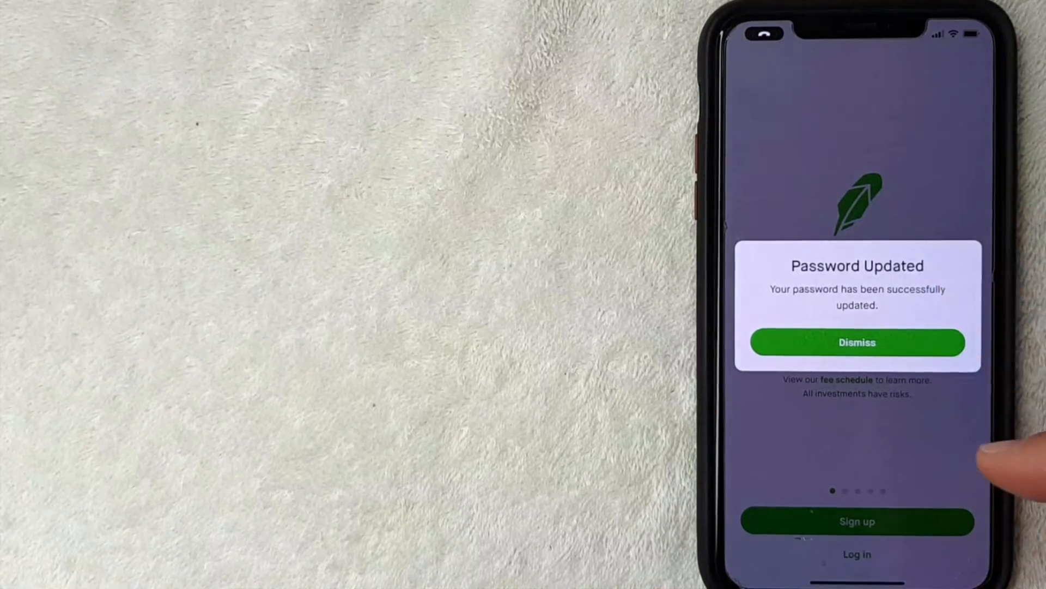